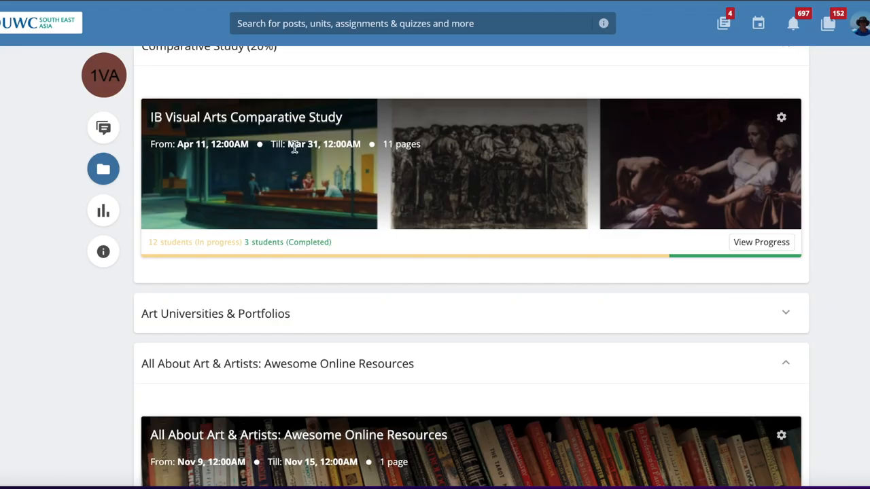
- Open the IB Visual Arts Comparative Study unit and scroll through Learning Goals, Unit Summary and Assessment links
{"action": "left_click", "coordinate": [244, 117]}
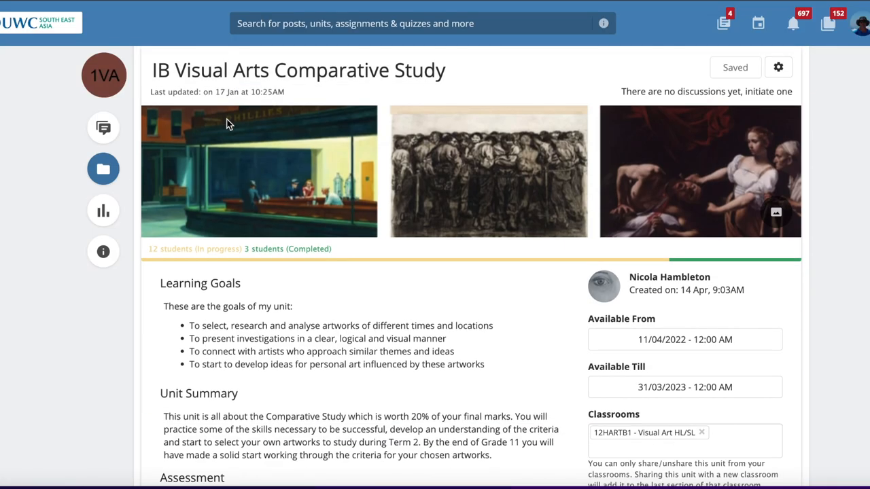
{"action": "scroll", "scroll_direction": "down", "scroll_amount": 3}
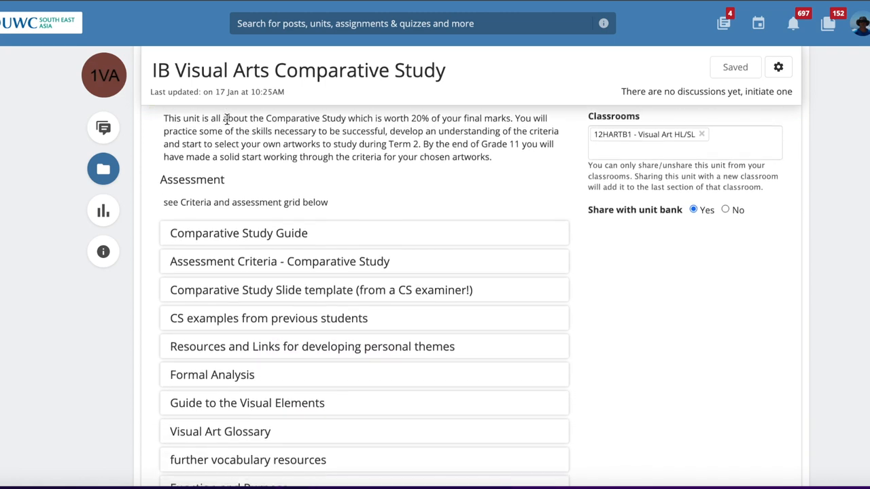
{"action": "scroll", "scroll_direction": "down", "scroll_amount": 3}
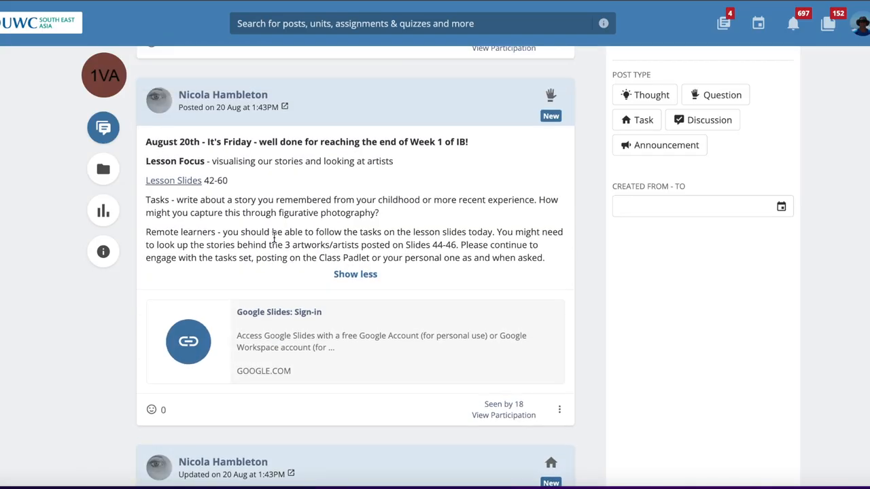
- Scroll the class feed posts, then the All Materials sections from Process Portfolio to Comparative Study
{"action": "scroll", "scroll_direction": "down", "scroll_amount": 3}
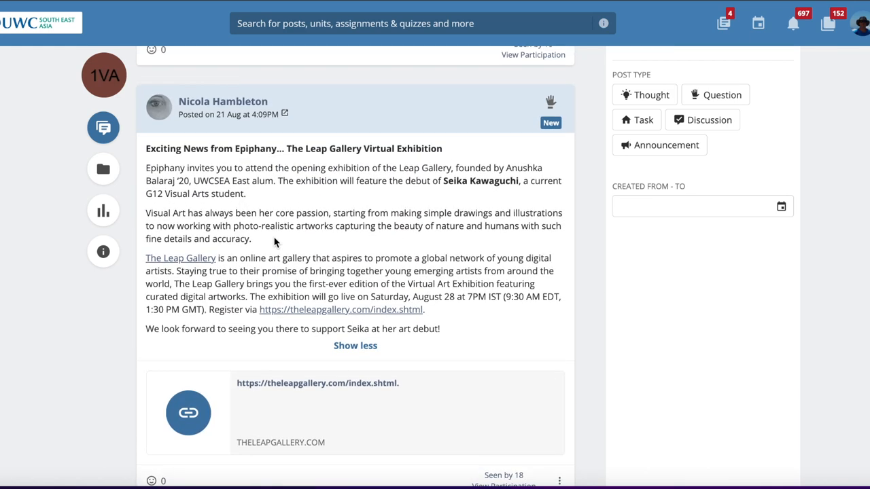
{"action": "mouse_move", "coordinate": [103, 169]}
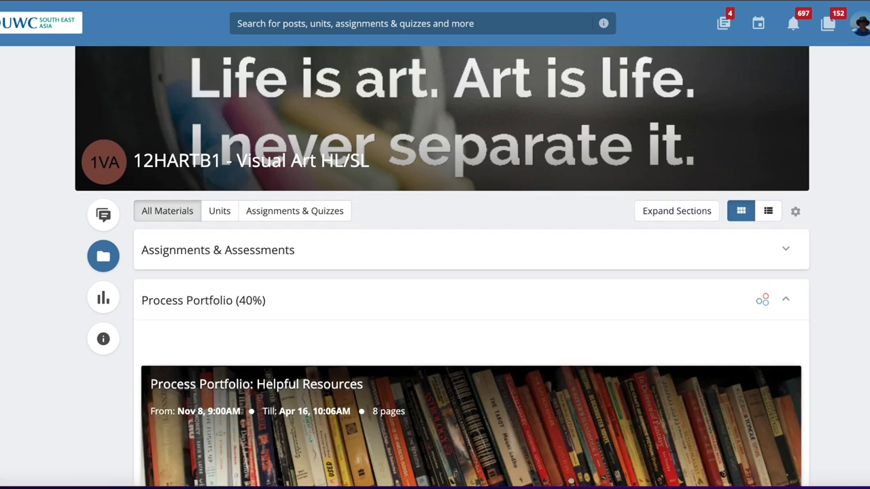
{"action": "scroll", "scroll_direction": "down", "scroll_amount": 3}
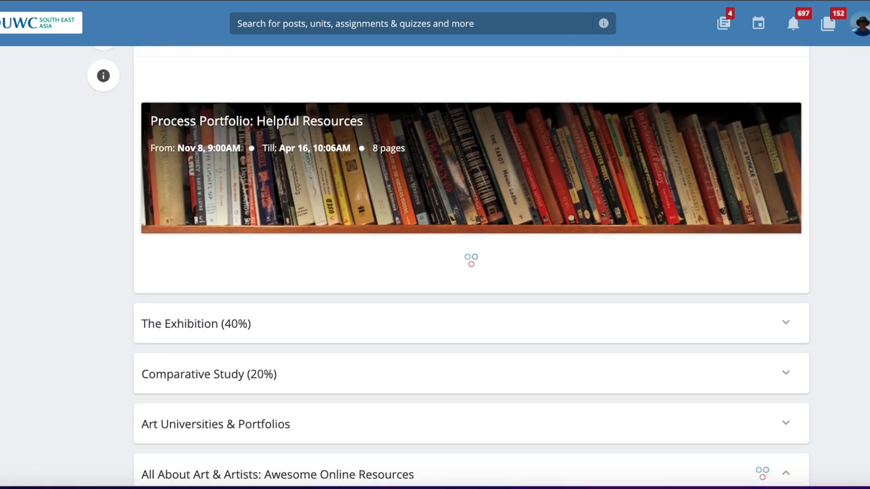